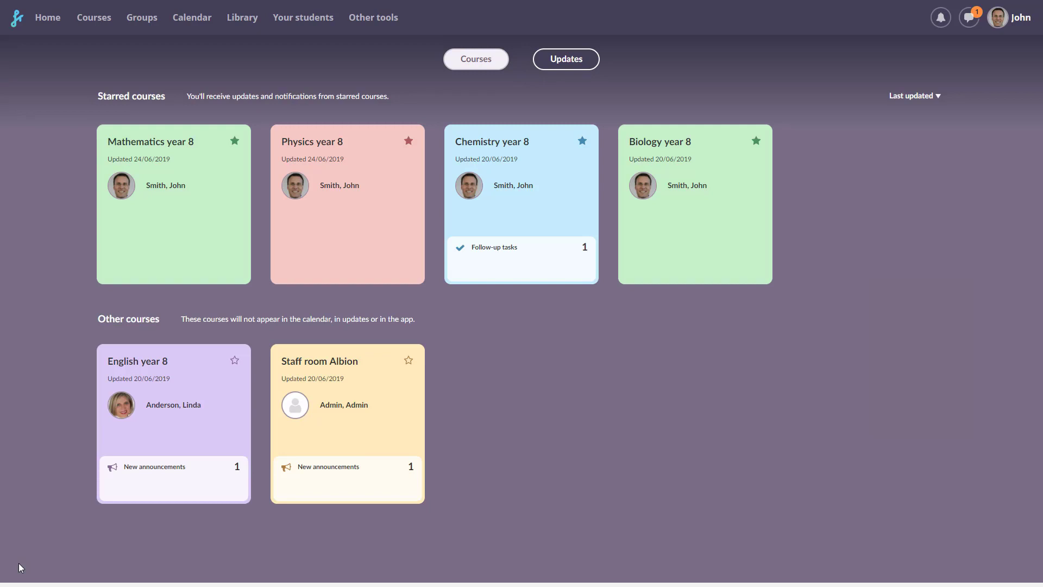
pyautogui.moveTo(44, 239)
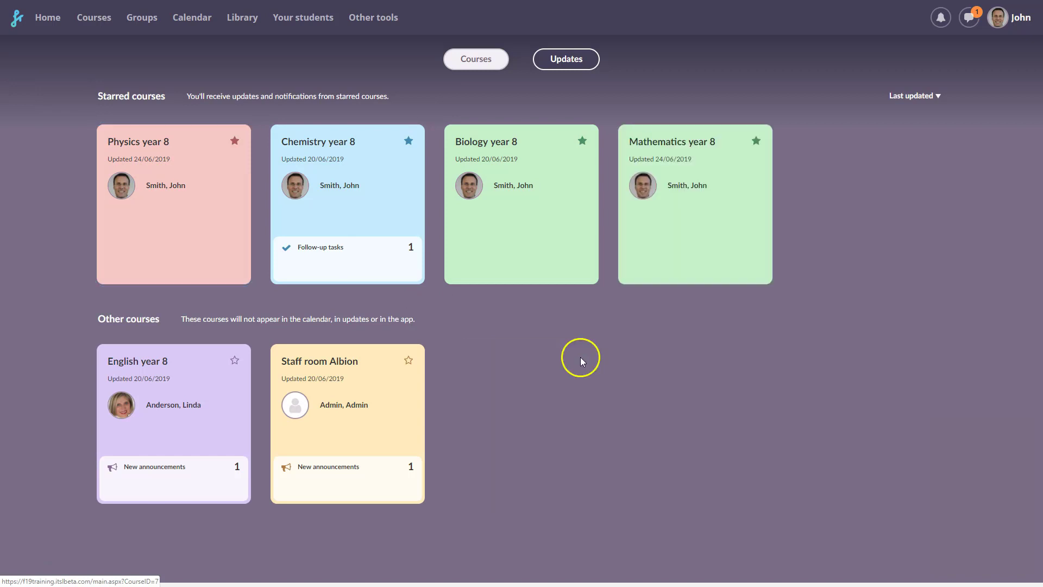
pyautogui.moveTo(397, 302)
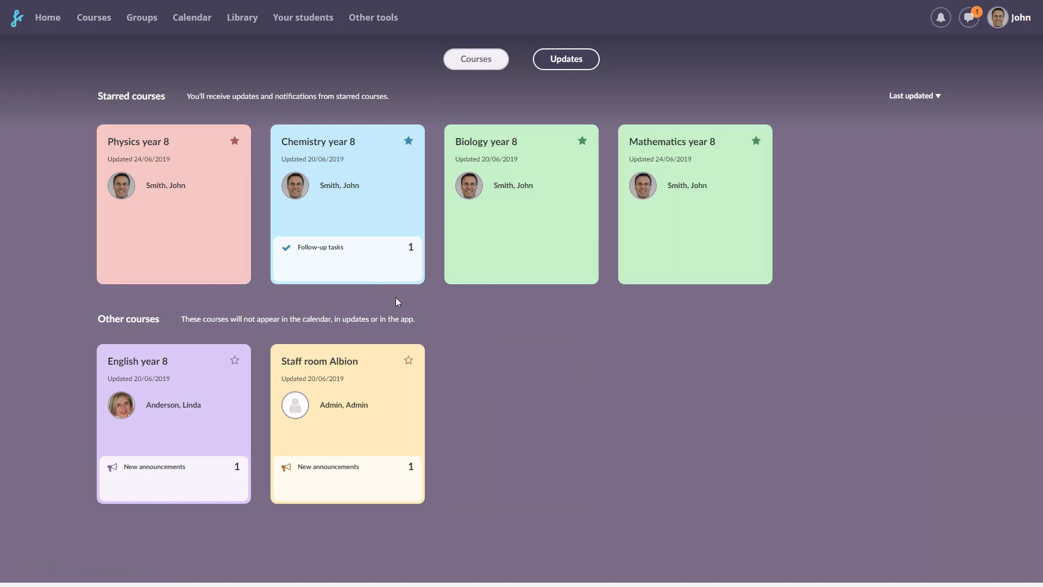
pyautogui.moveTo(411, 238)
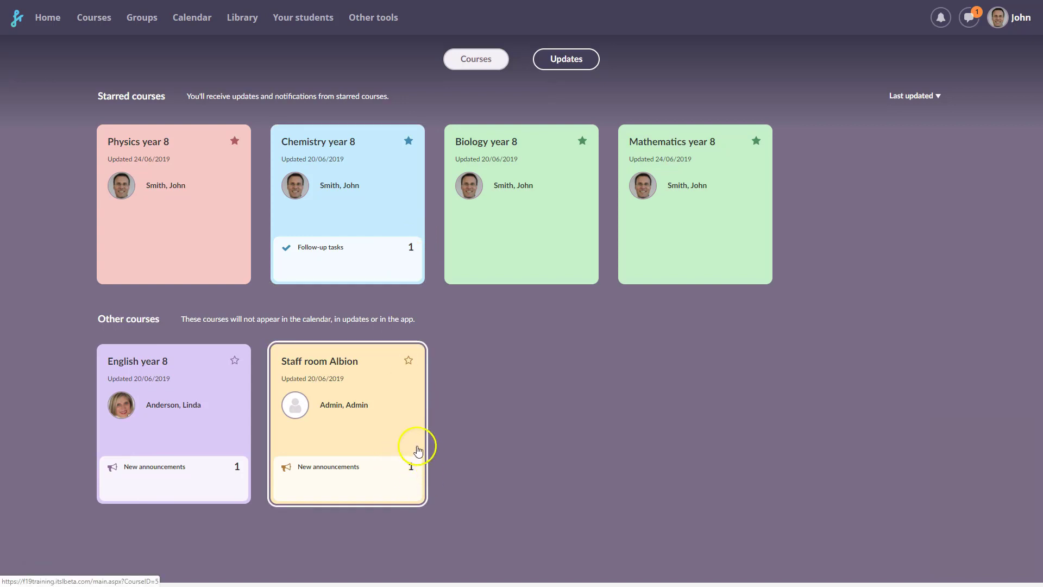
pyautogui.moveTo(28, 544)
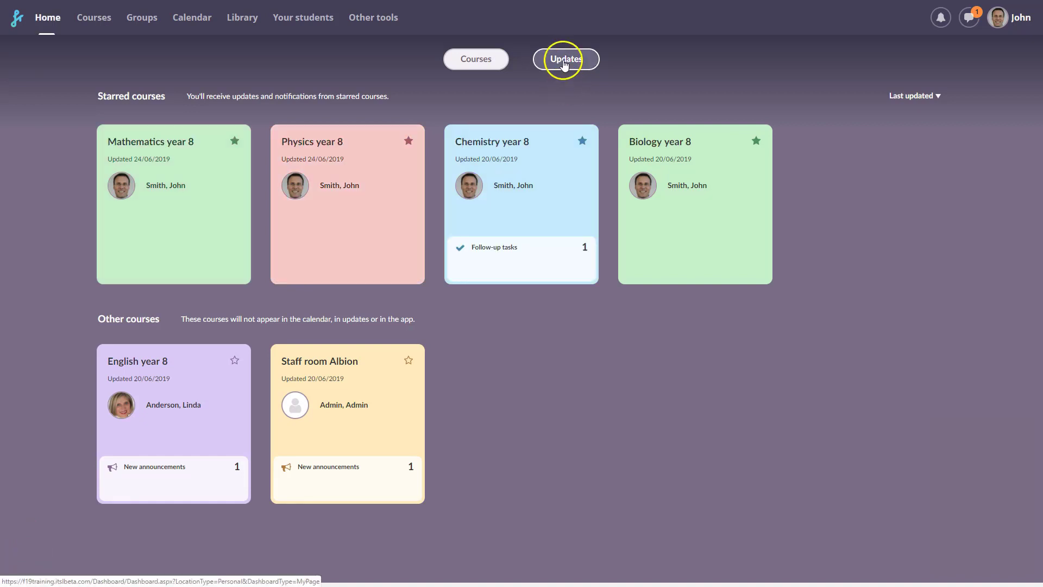
# Switch the Home page from course cards to the updates feed.
pyautogui.click(564, 59)
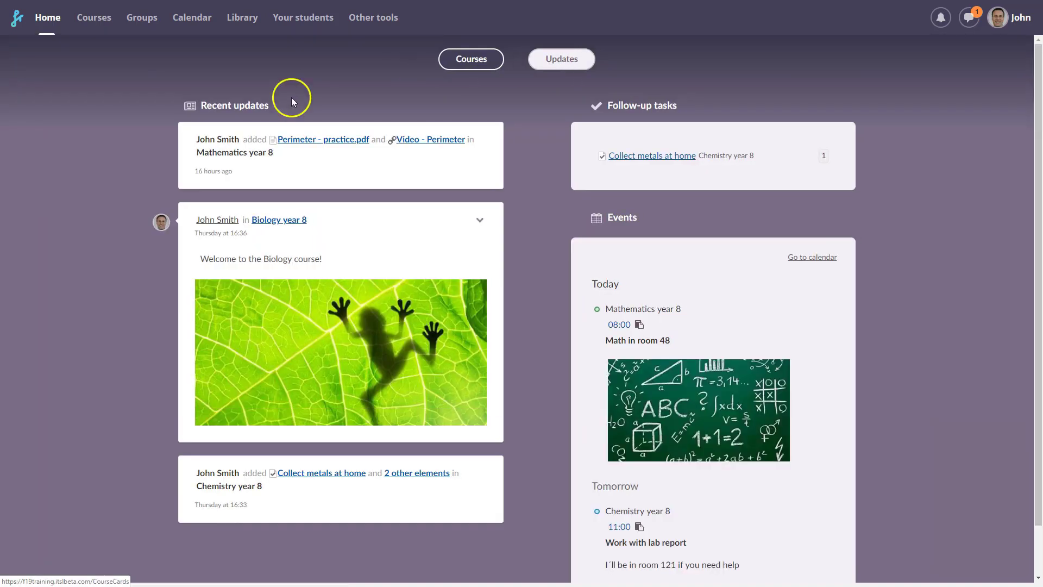
pyautogui.moveTo(422, 114)
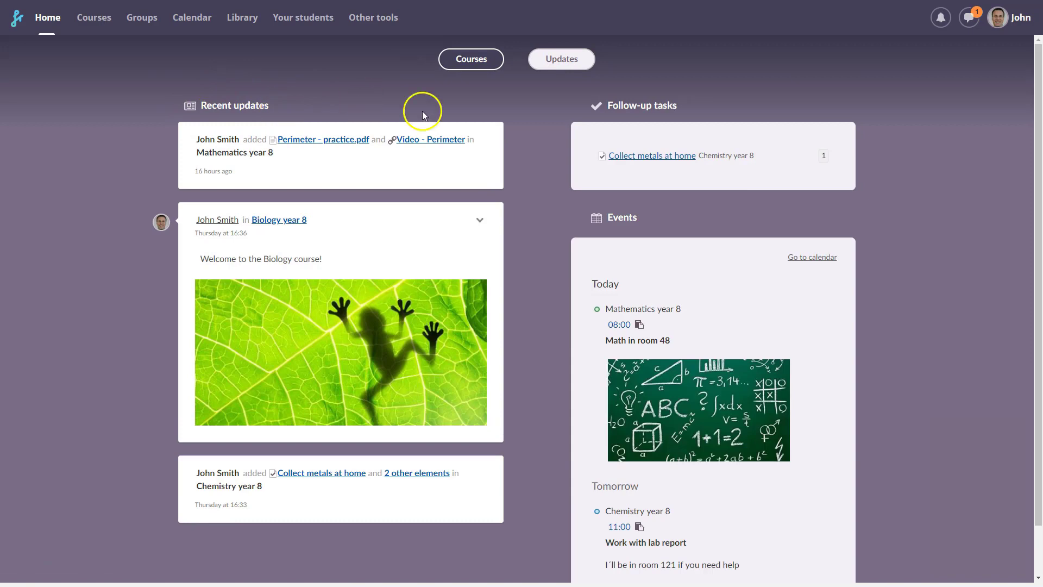
pyautogui.moveTo(626, 229)
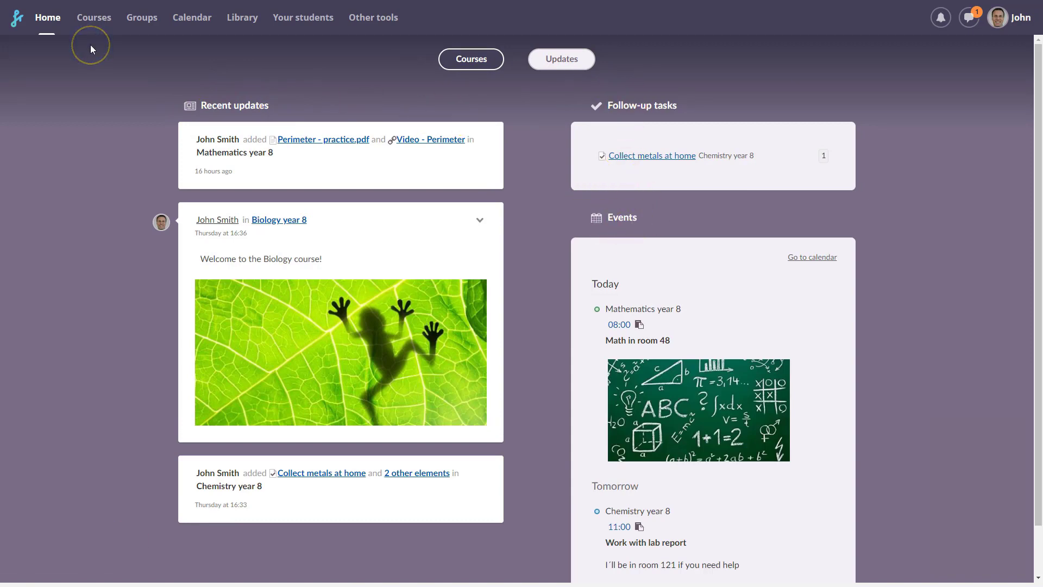
pyautogui.moveTo(92, 47)
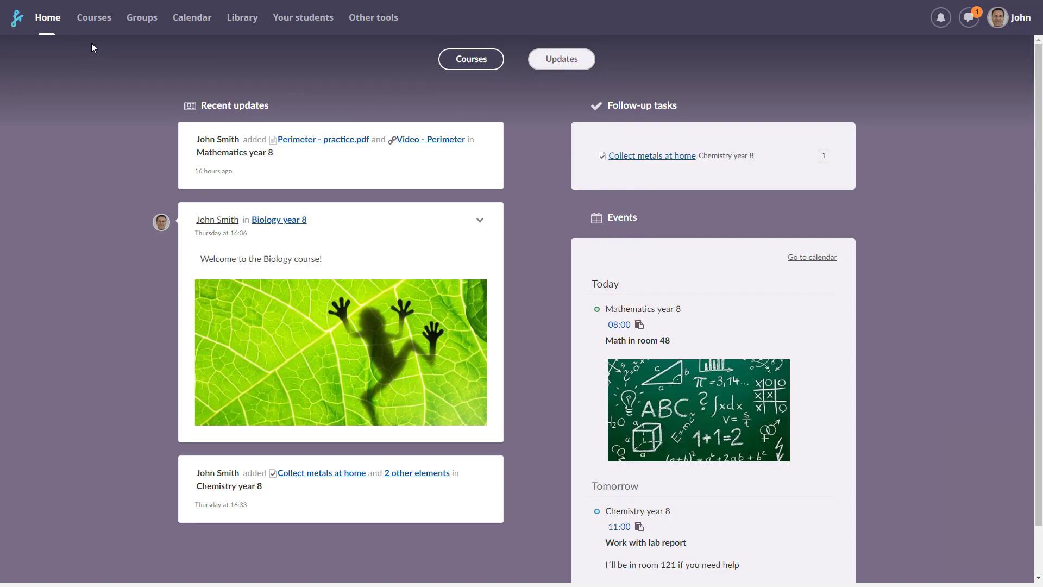
pyautogui.moveTo(94, 17)
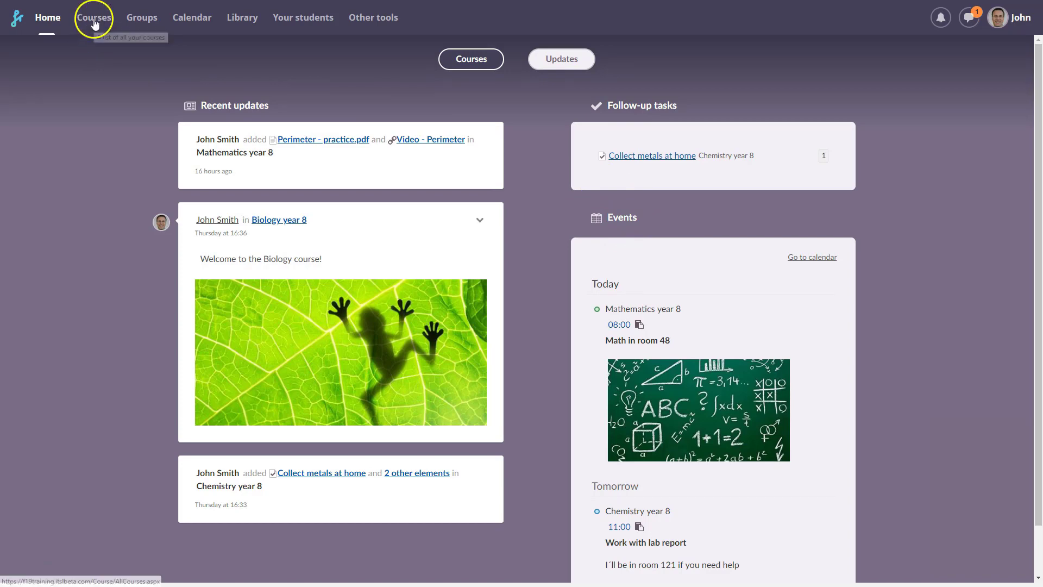
pyautogui.moveTo(94, 17)
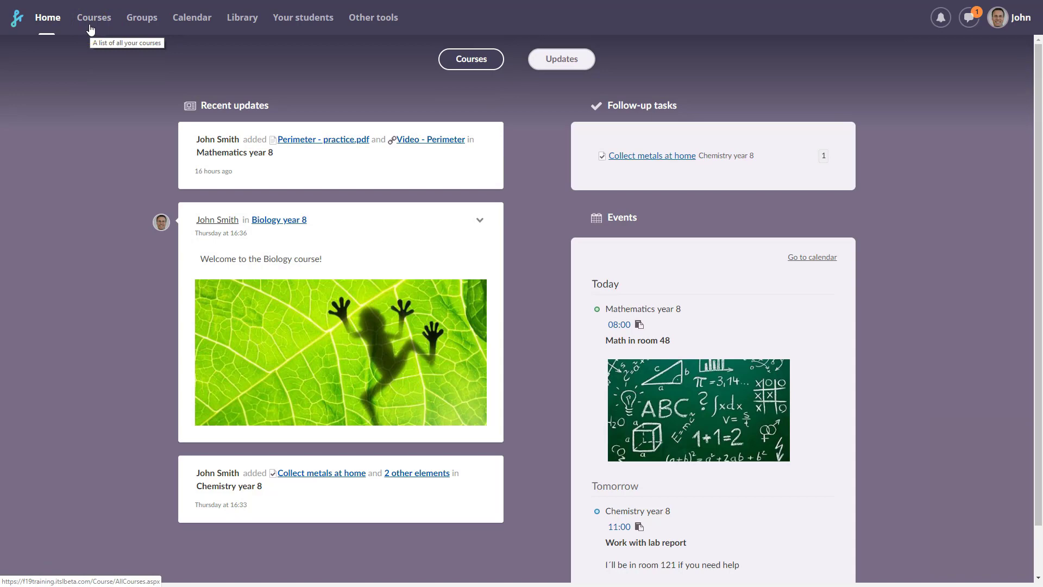
# Choose Biology year 8 from the Courses menu to open its overview.
pyautogui.click(93, 18)
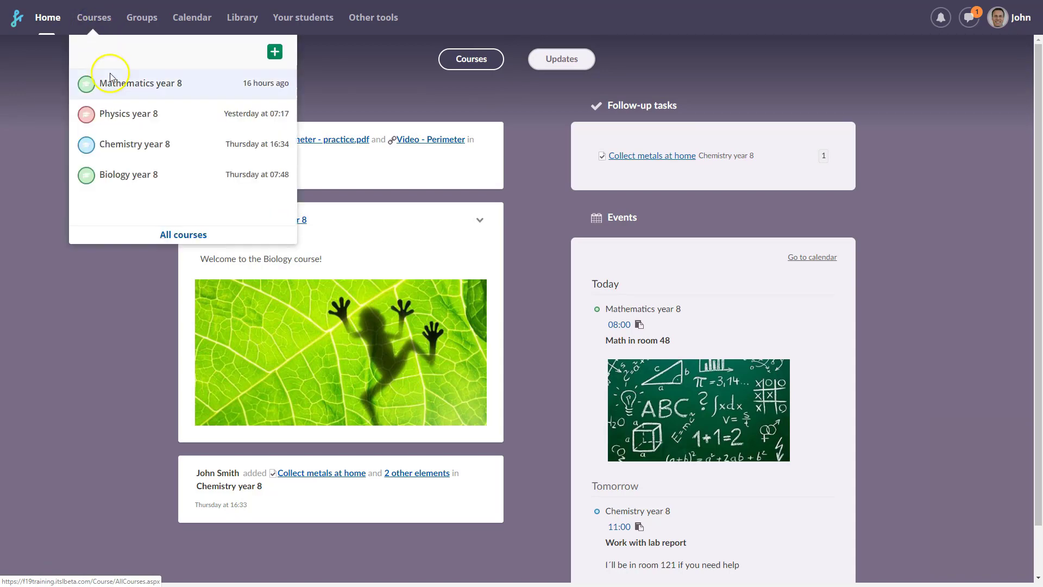
pyautogui.moveTo(141, 148)
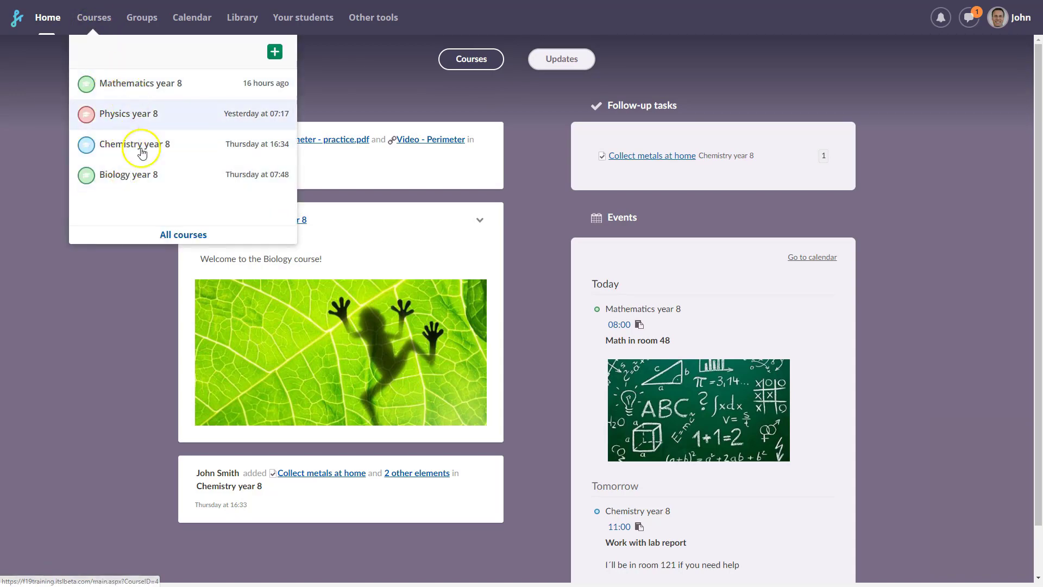
pyautogui.click(128, 175)
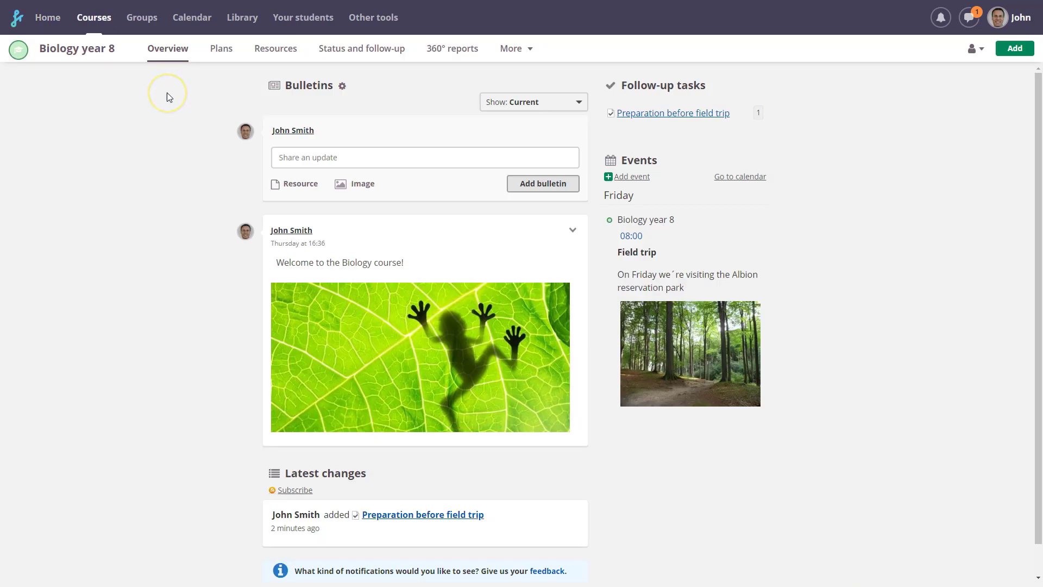
pyautogui.moveTo(151, 33)
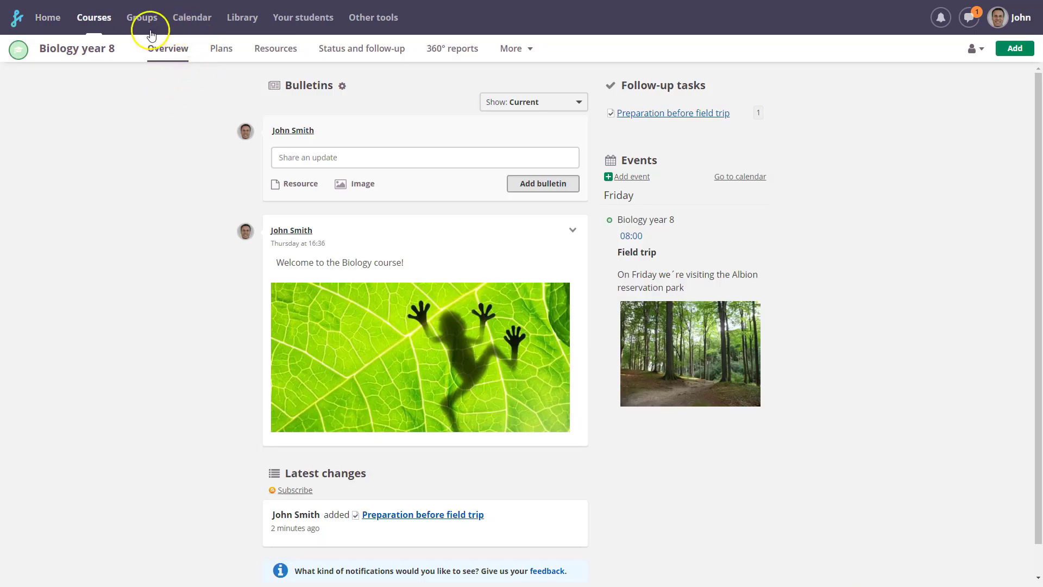
pyautogui.moveTo(181, 80)
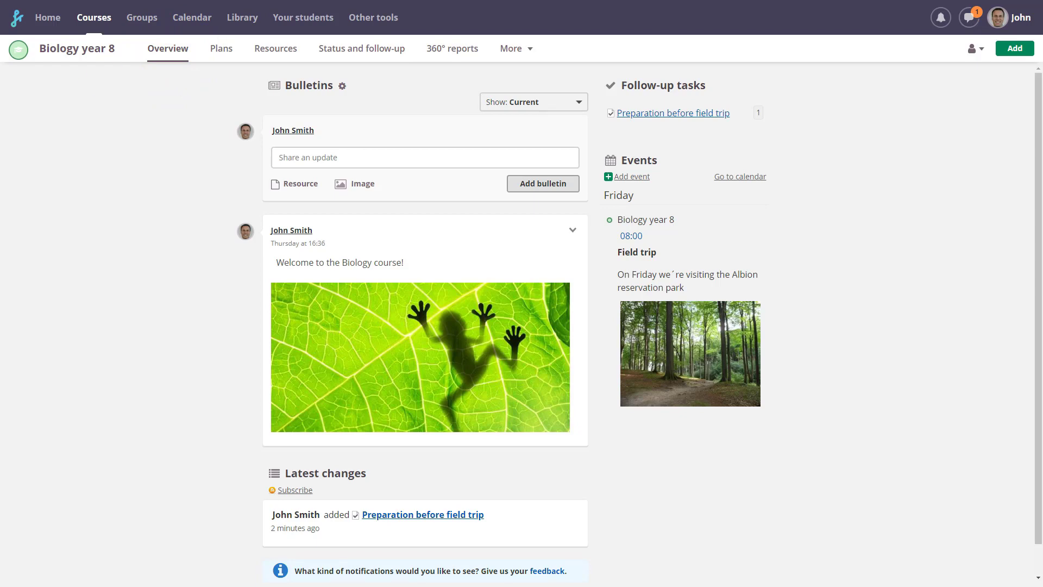
# Write 'Here is an interesting video about rain forests' and view the bulletin's posting options.
pyautogui.write('Here is an interesting video about rain forests')
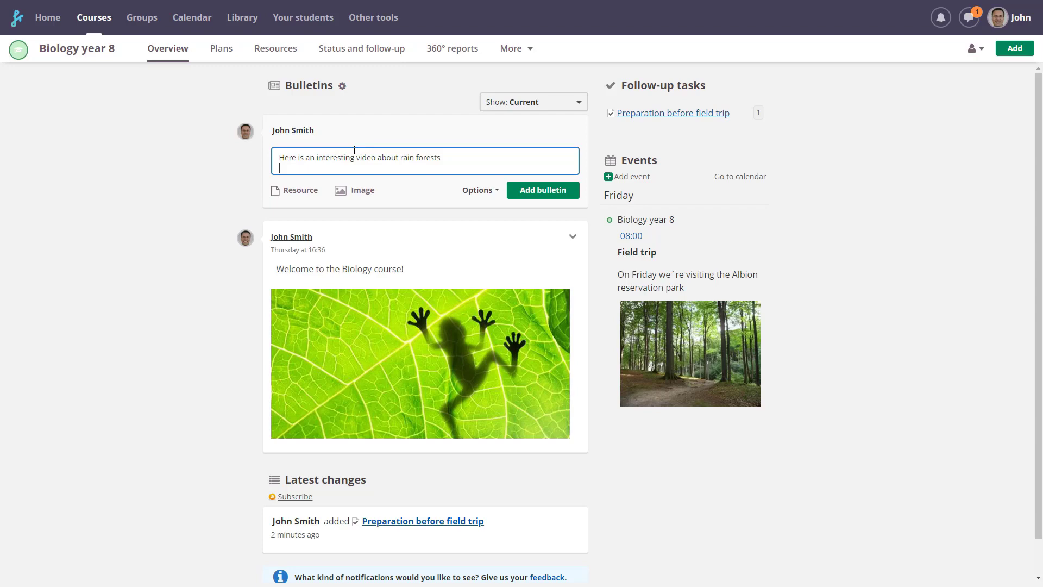
pyautogui.moveTo(354, 193)
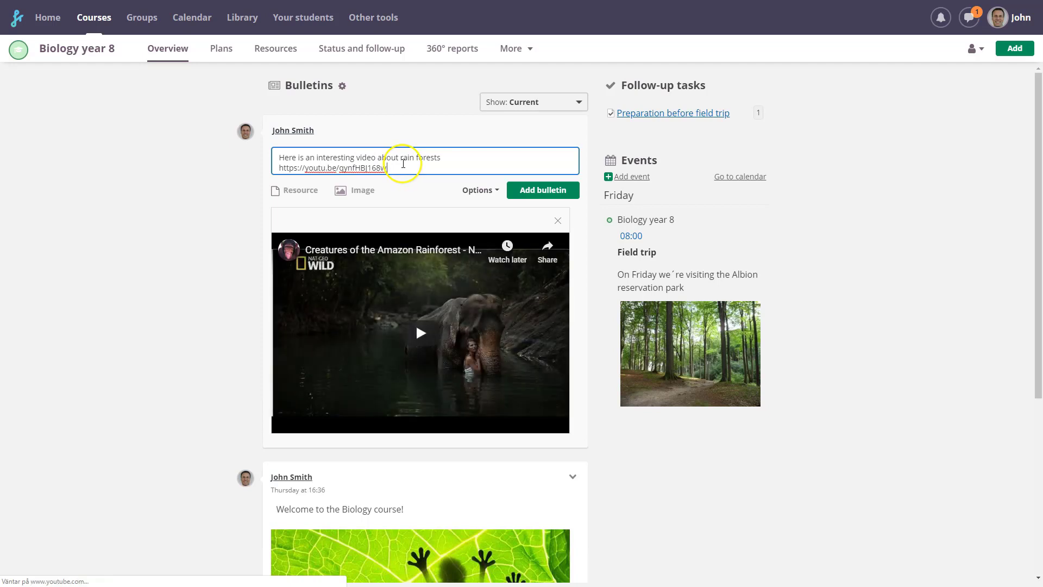
pyautogui.click(478, 190)
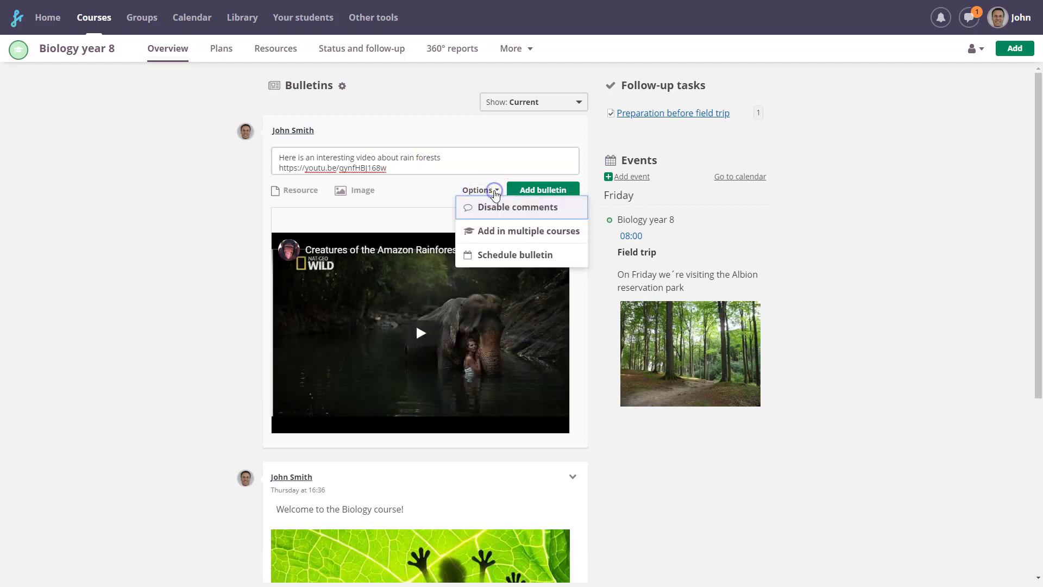
pyautogui.moveTo(570, 236)
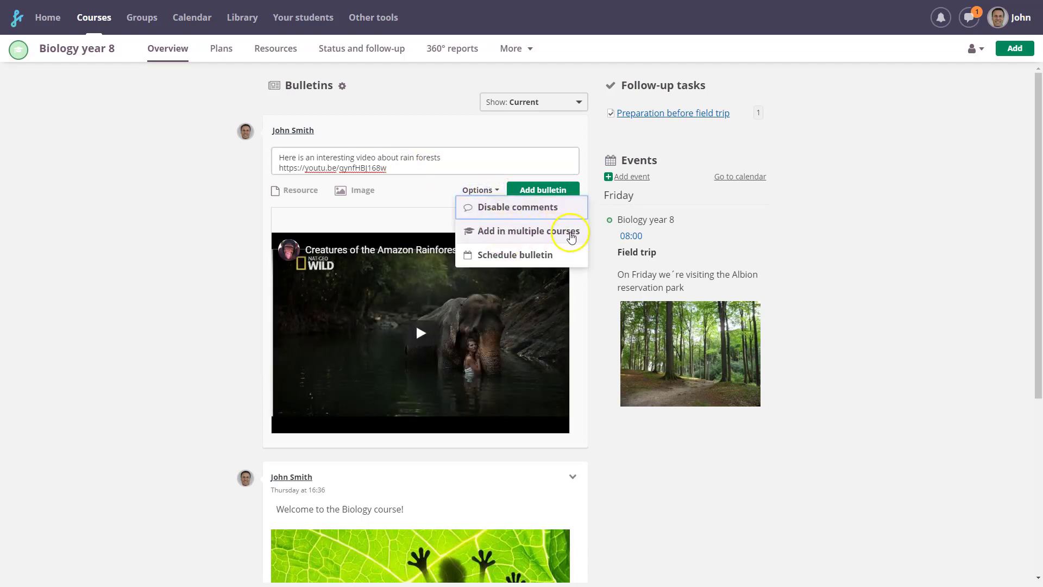
pyautogui.moveTo(516, 239)
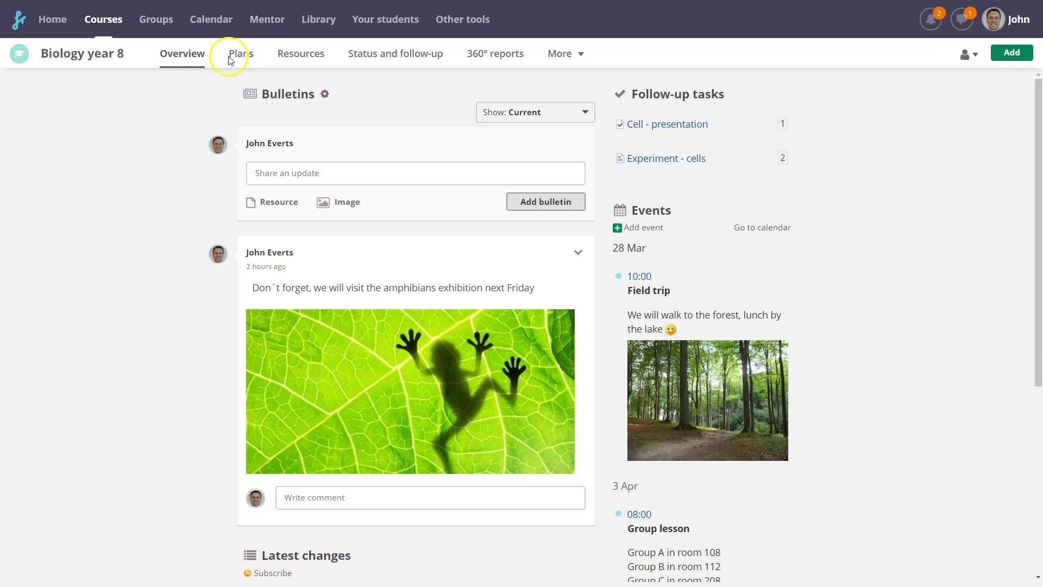
# Open the Plans tab and expand the Genetics topic's plan.
pyautogui.click(239, 53)
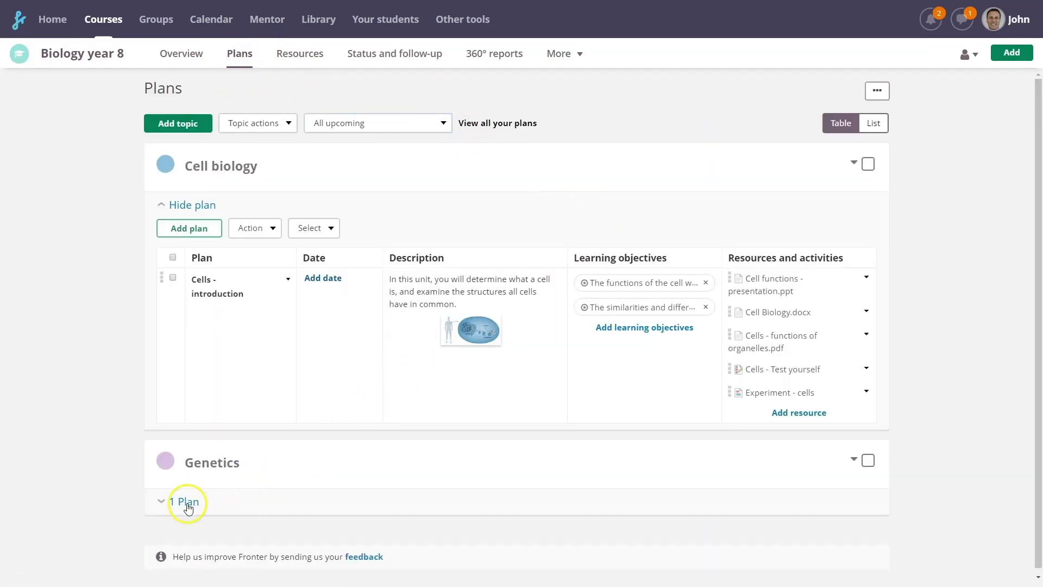
pyautogui.click(189, 501)
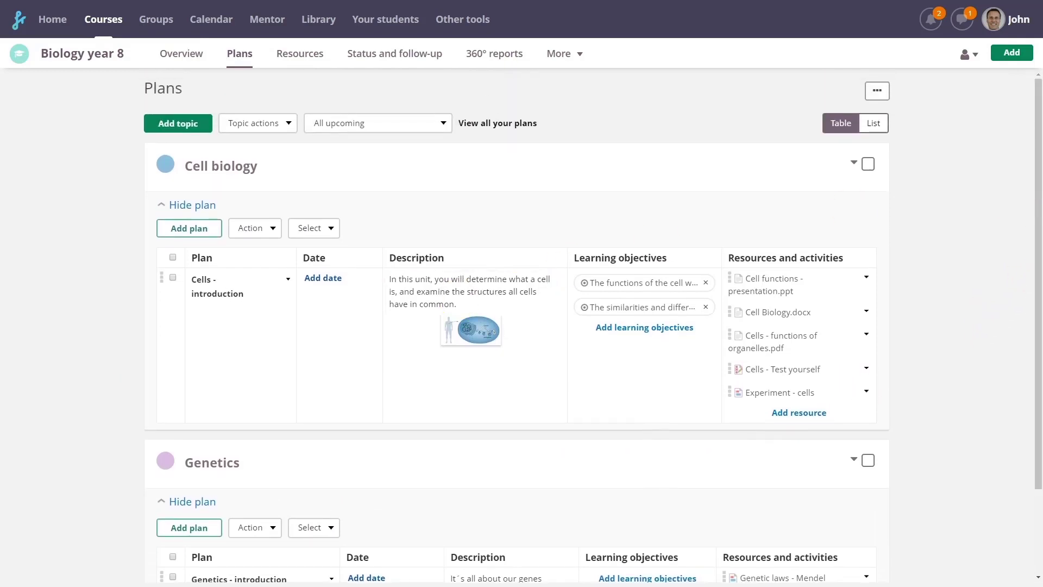
pyautogui.moveTo(24, 551)
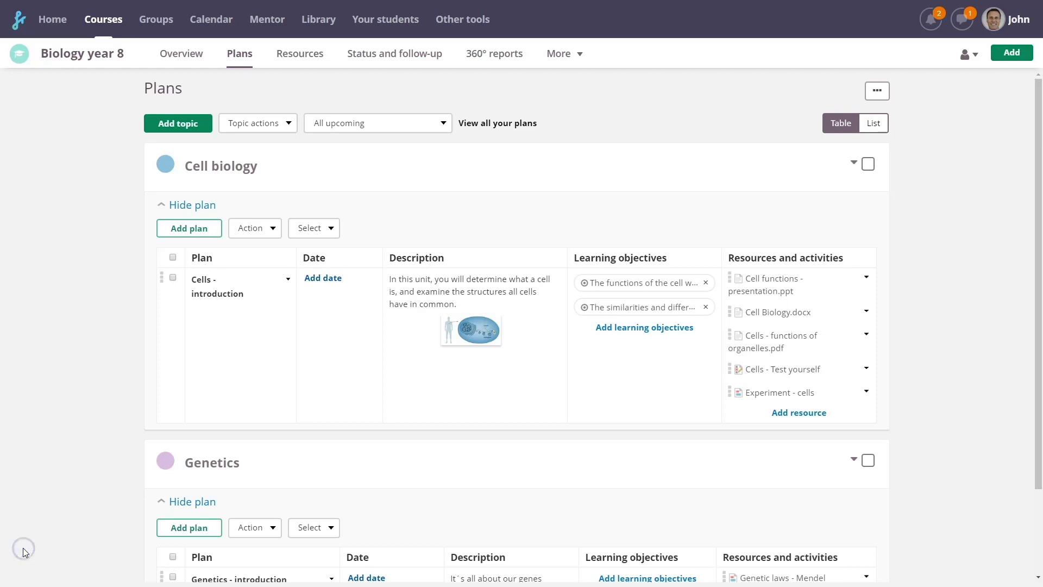
pyautogui.moveTo(625, 371)
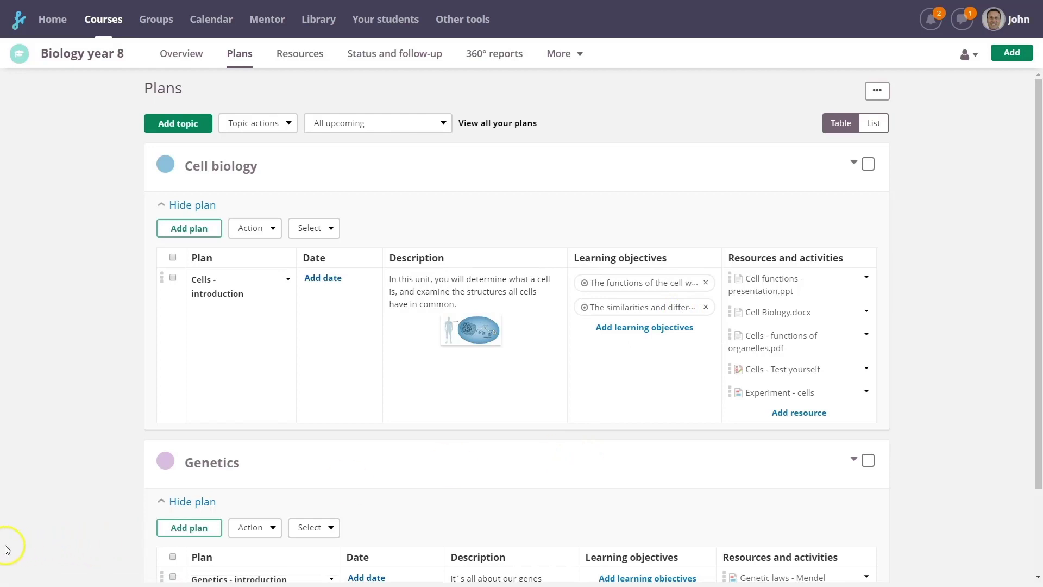
pyautogui.moveTo(710, 423)
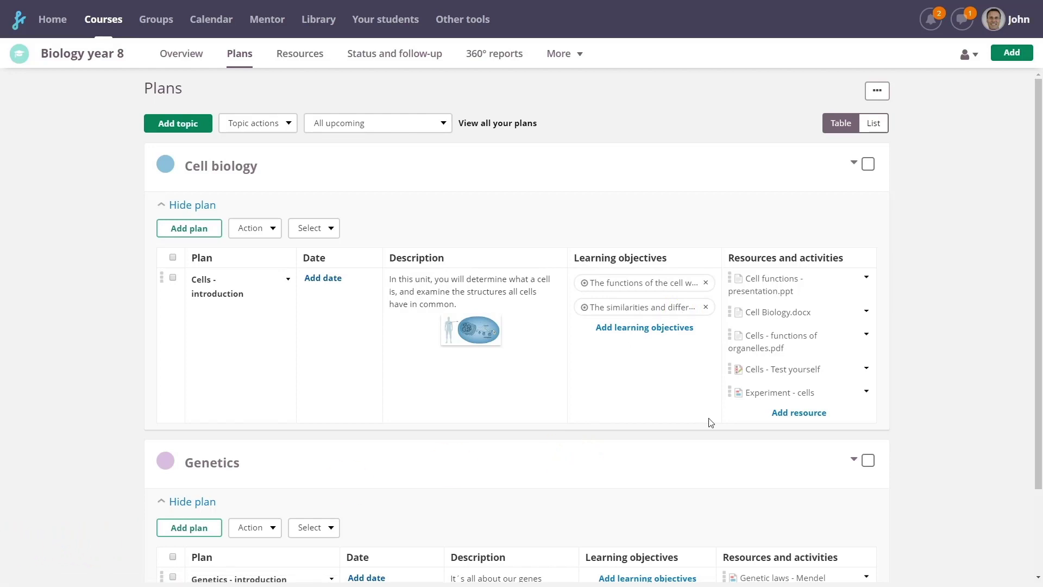
# Use Add resource on the Cells - introduction row to show creation choices.
pyautogui.click(798, 412)
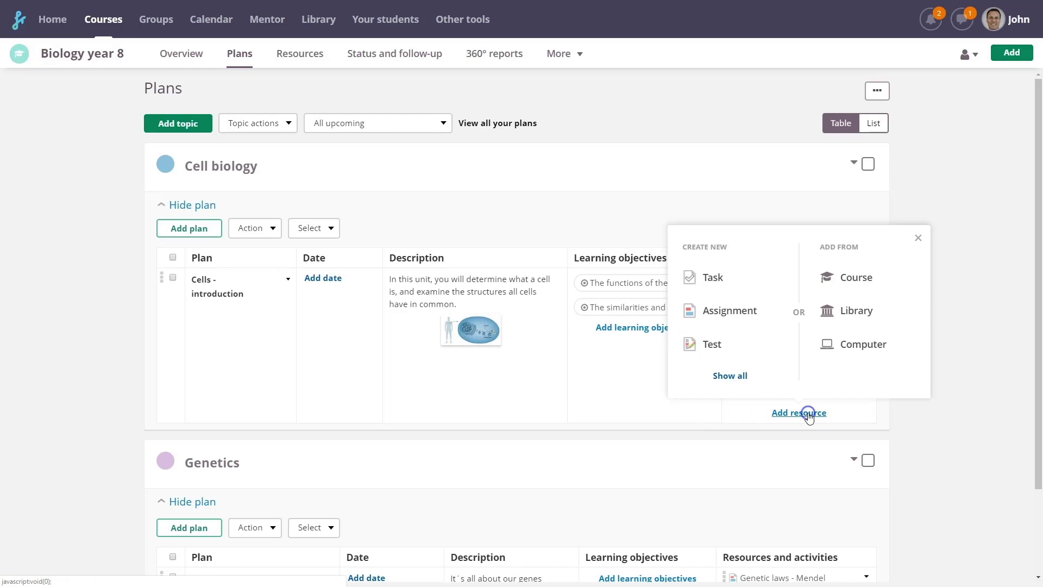
pyautogui.moveTo(897, 279)
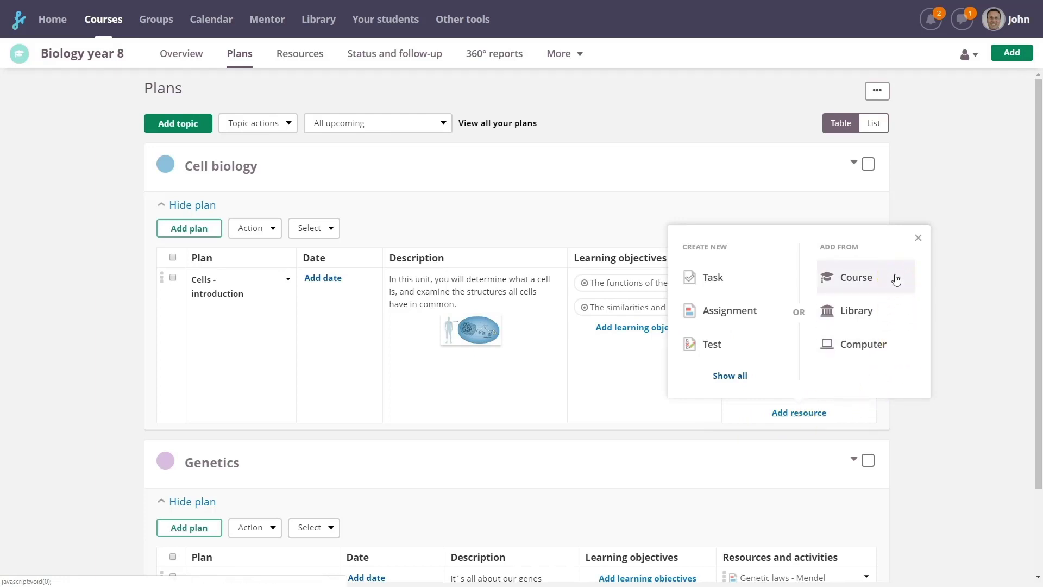
pyautogui.moveTo(862, 344)
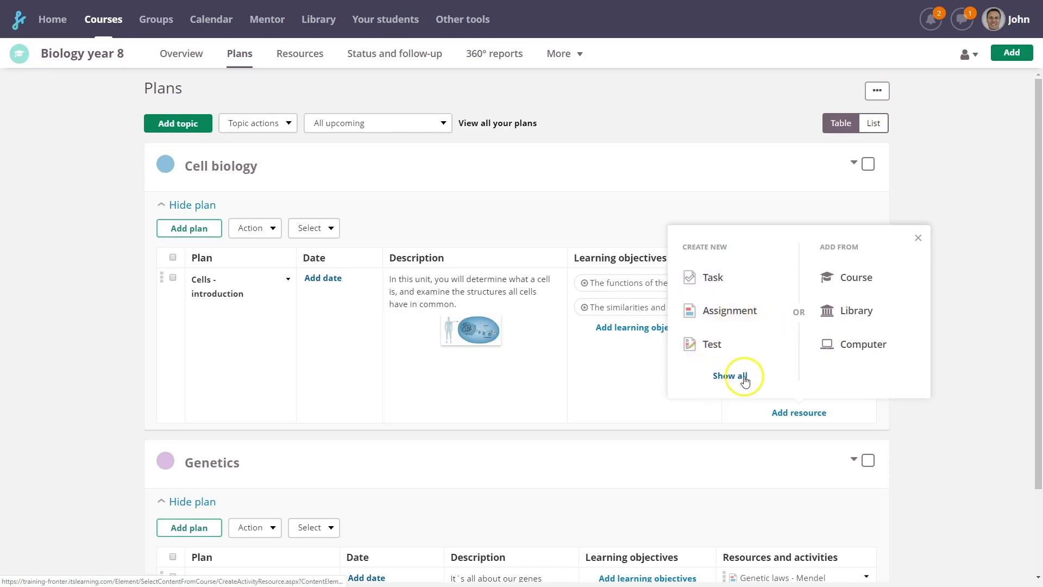
# Show all resource types, scroll through them, and close the window without adding.
pyautogui.click(732, 376)
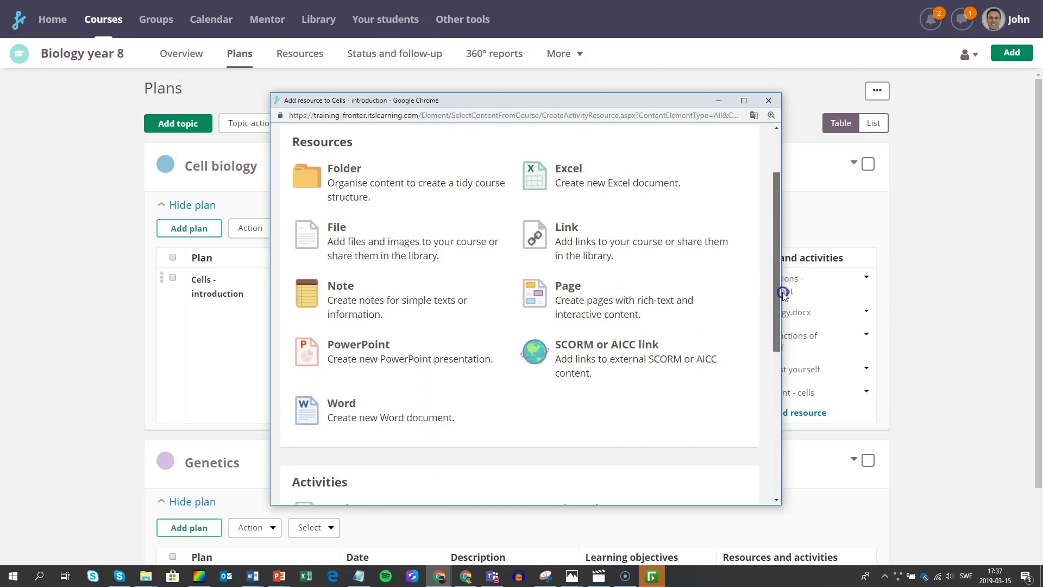
pyautogui.scroll(3)
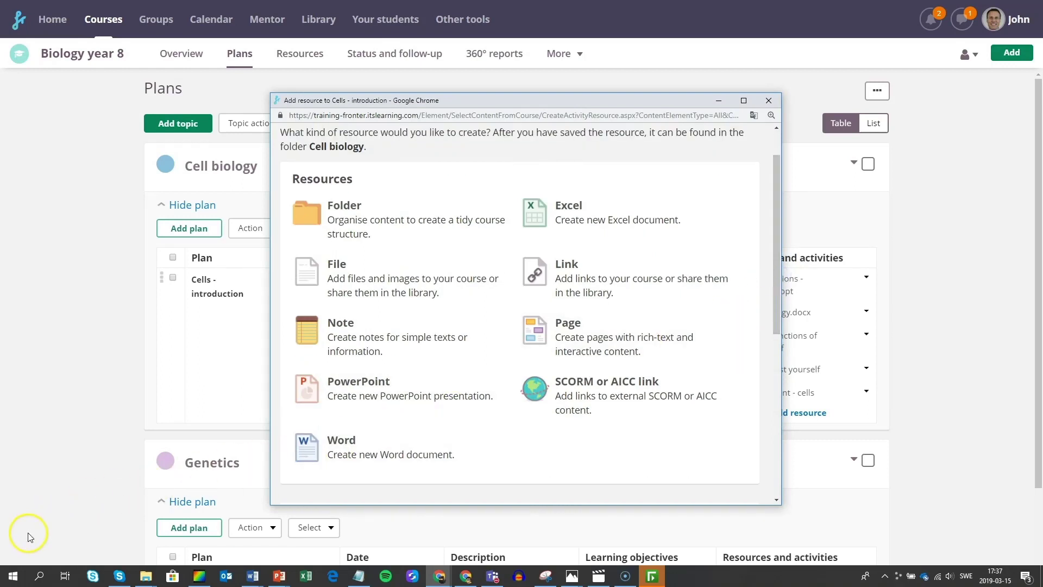
pyautogui.moveTo(25, 550)
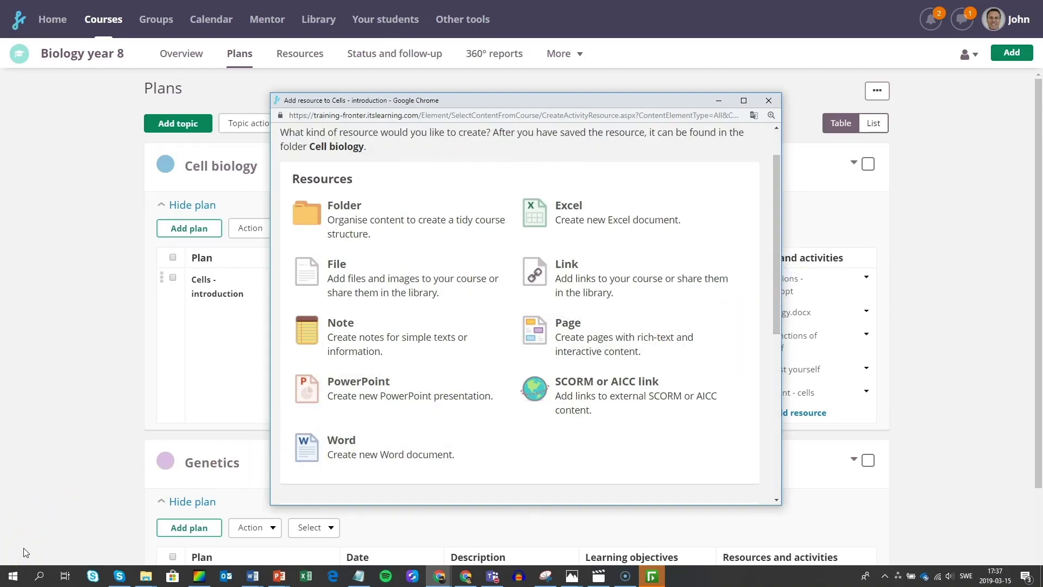
pyautogui.click(768, 101)
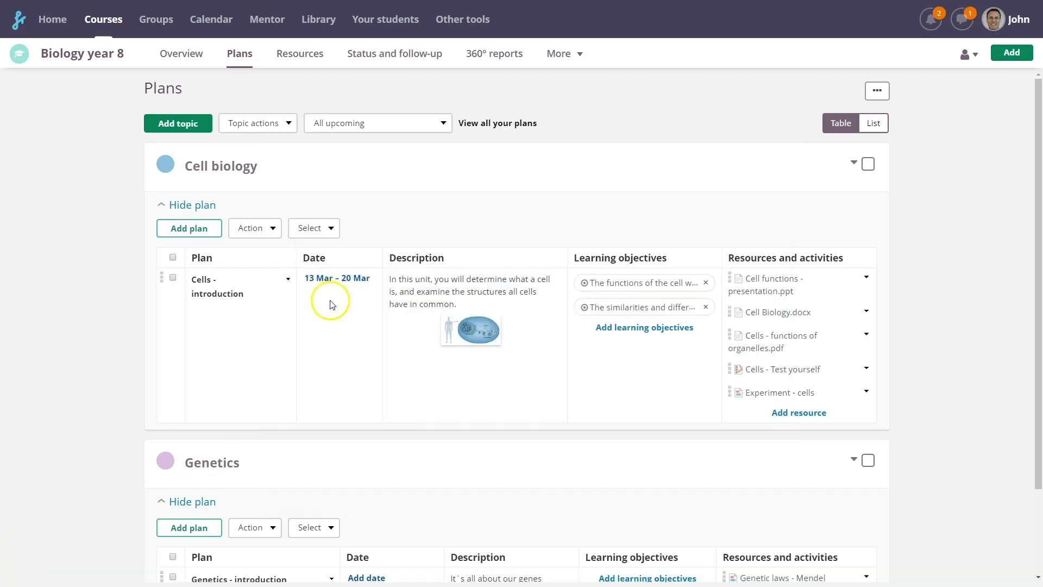
pyautogui.moveTo(288, 266)
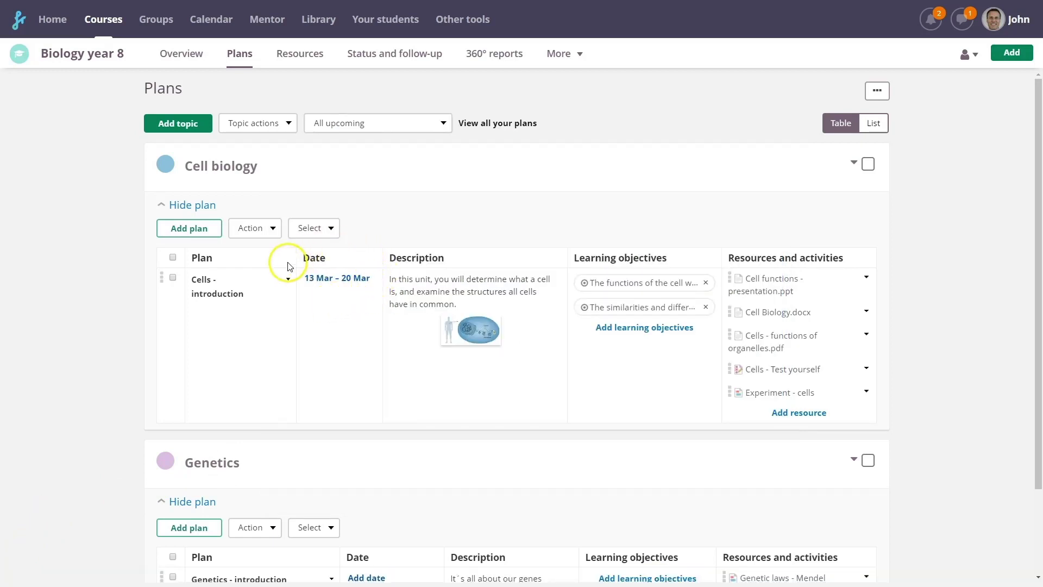
pyautogui.moveTo(177, 54)
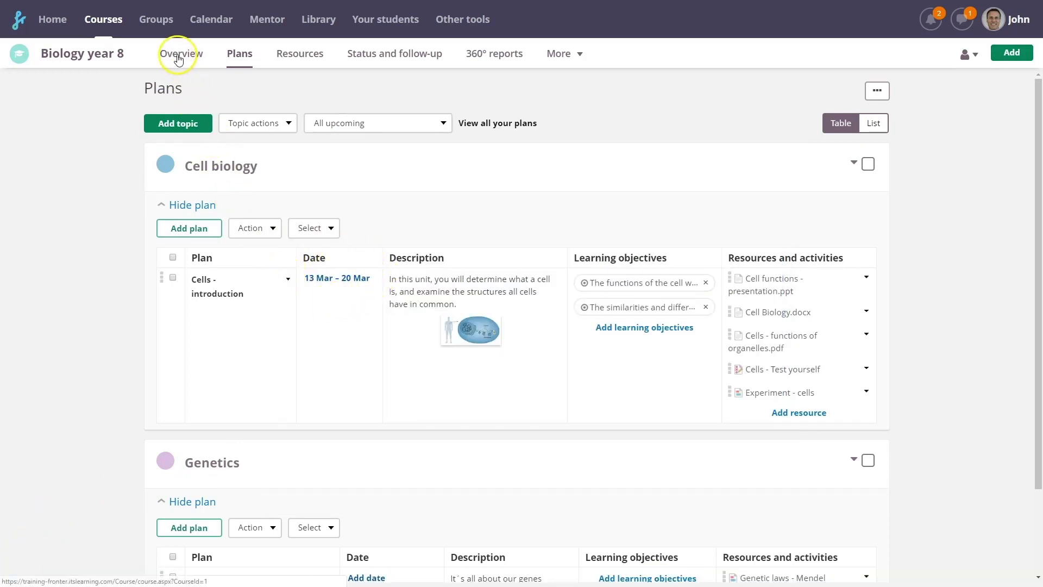
# Open the Overview page and view it as a Student.
pyautogui.click(179, 54)
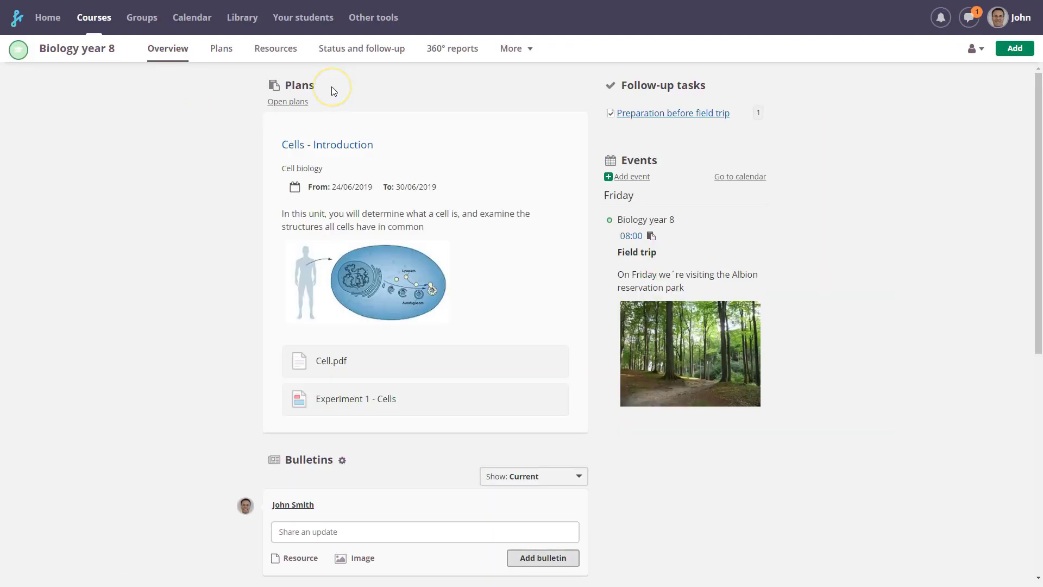
pyautogui.moveTo(511, 73)
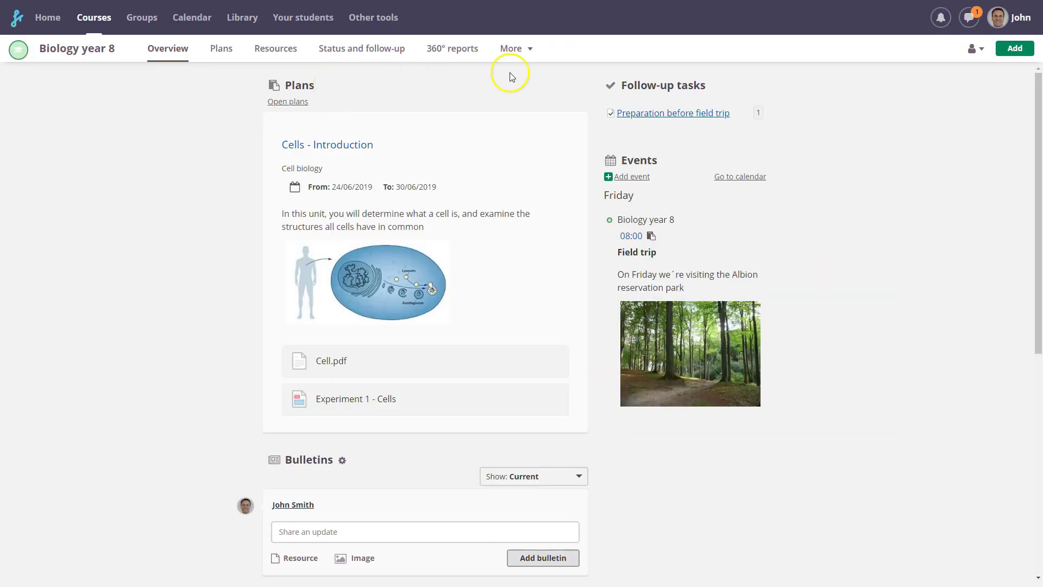
pyautogui.click(972, 47)
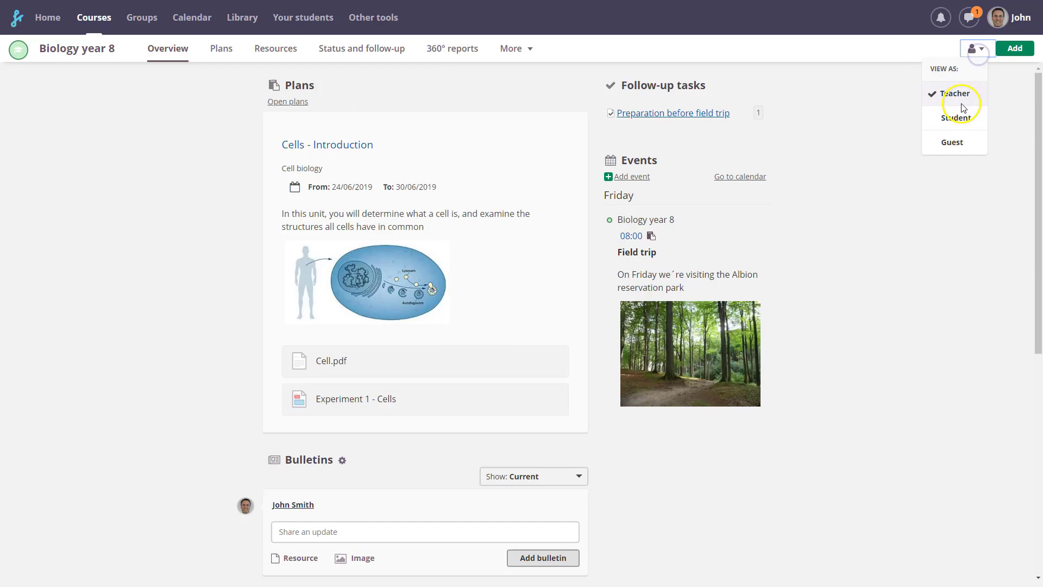
pyautogui.click(957, 118)
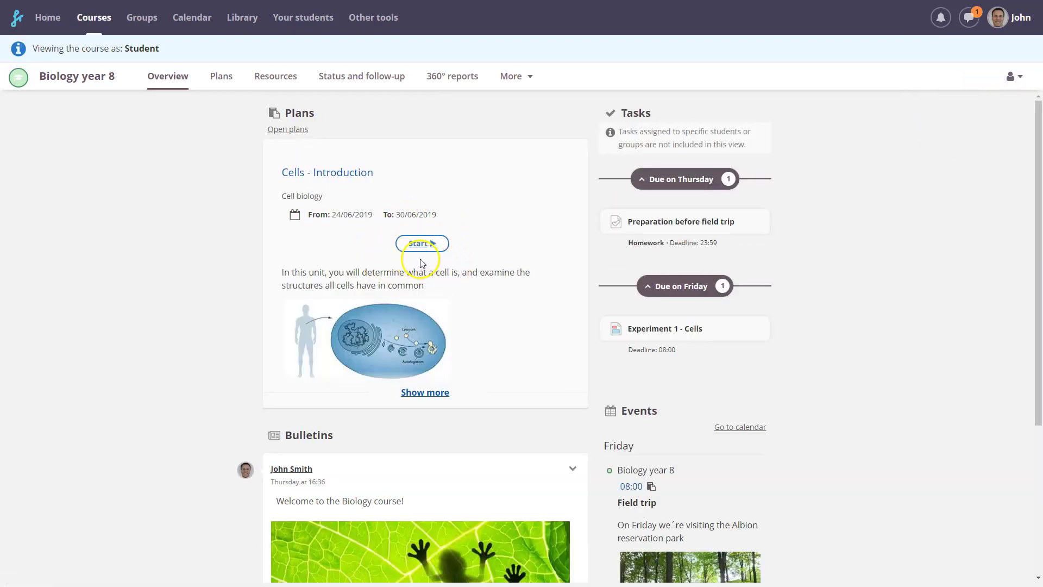
pyautogui.moveTo(422, 243)
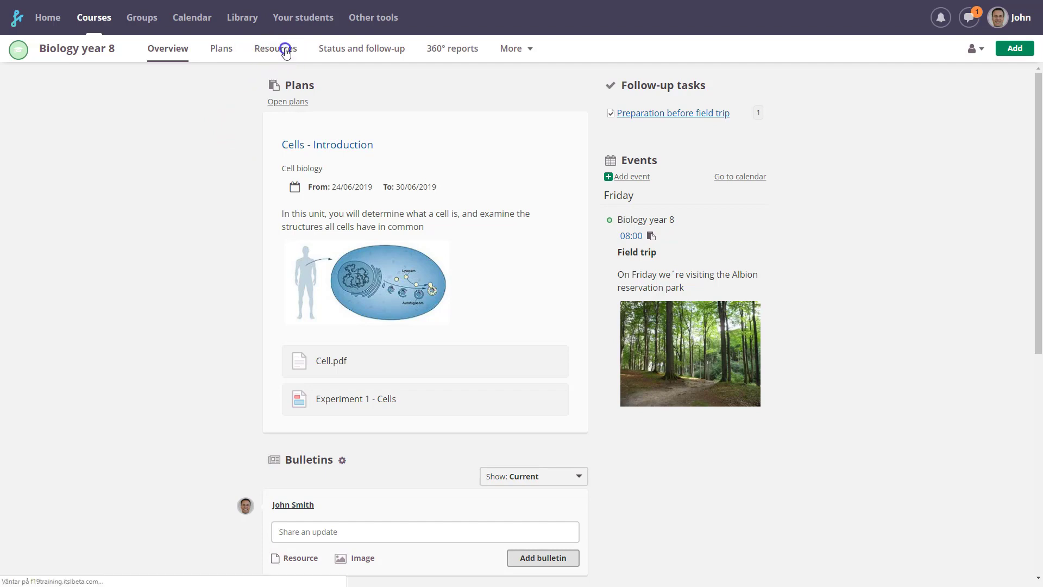
# Open the Cell biology resources folder and toggle Cells - Test yourself active, then inactive.
pyautogui.click(275, 48)
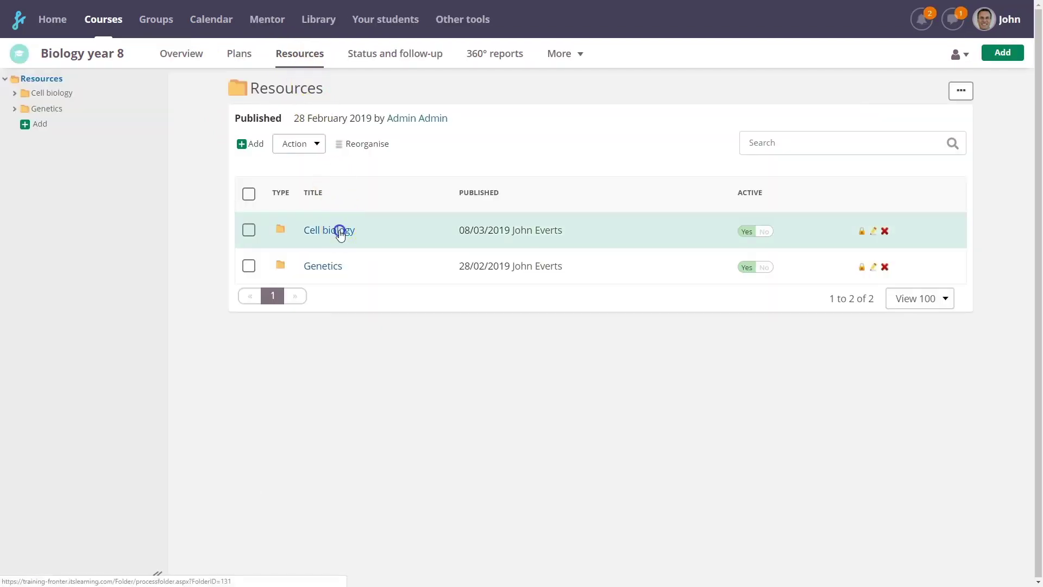
pyautogui.click(329, 229)
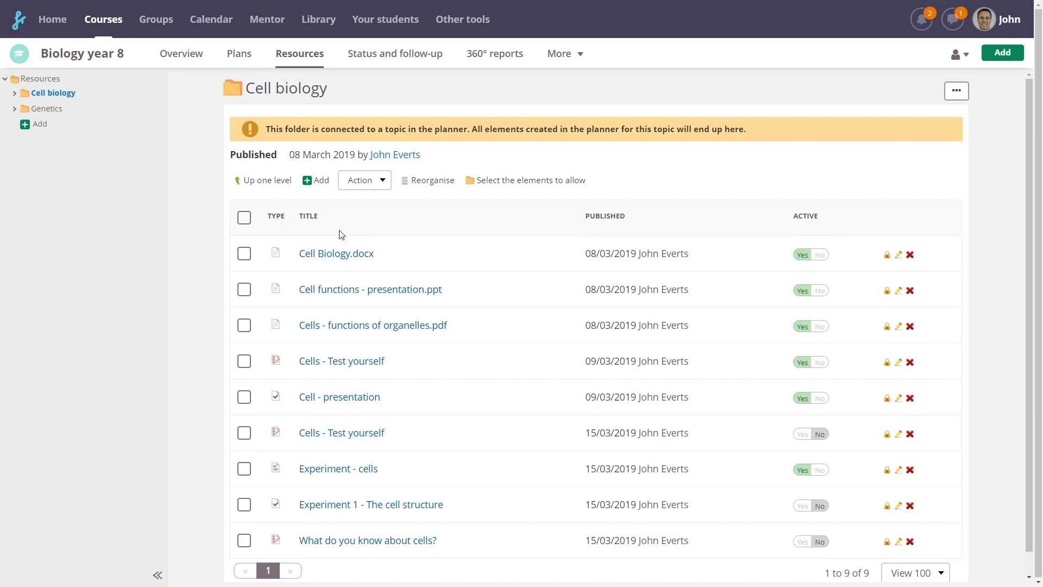
pyautogui.moveTo(266, 180)
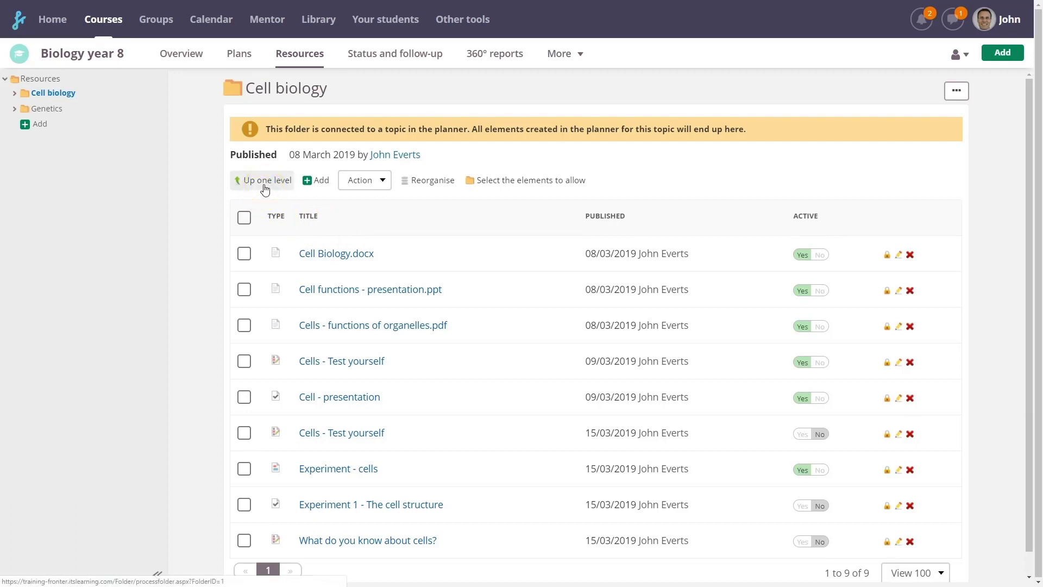
pyautogui.moveTo(539, 290)
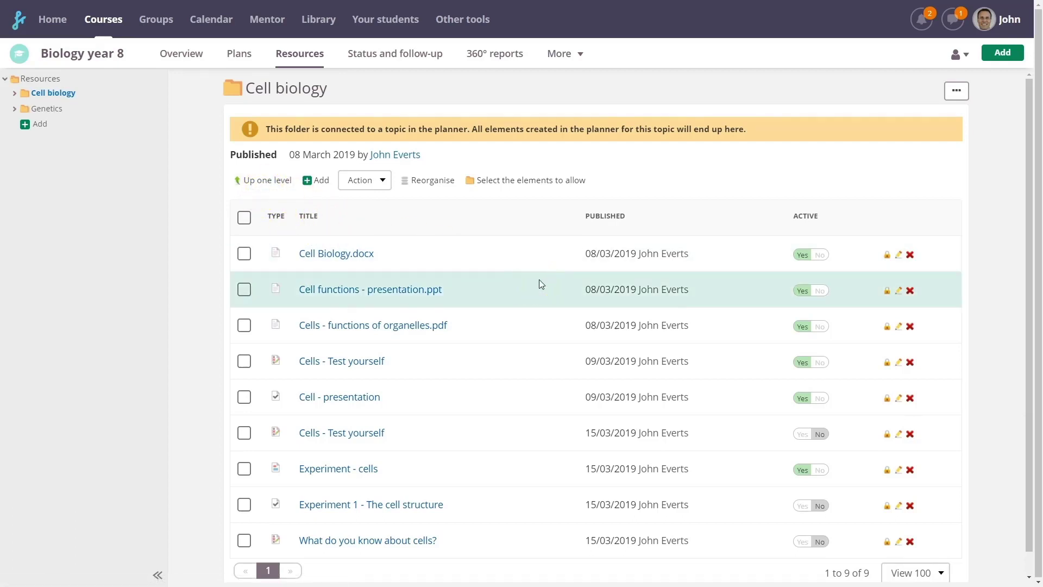
pyautogui.moveTo(316, 180)
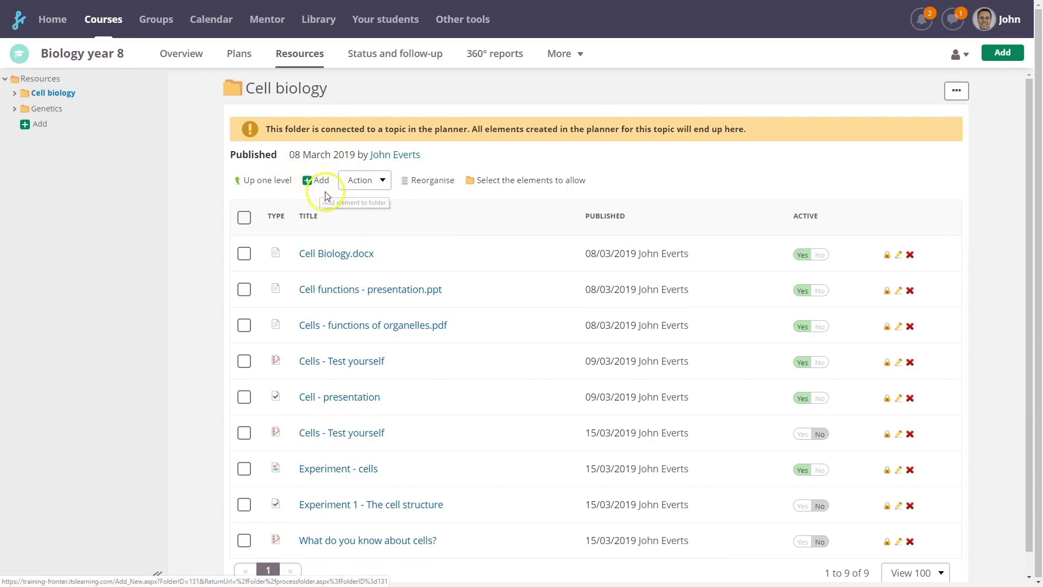
pyautogui.moveTo(981, 195)
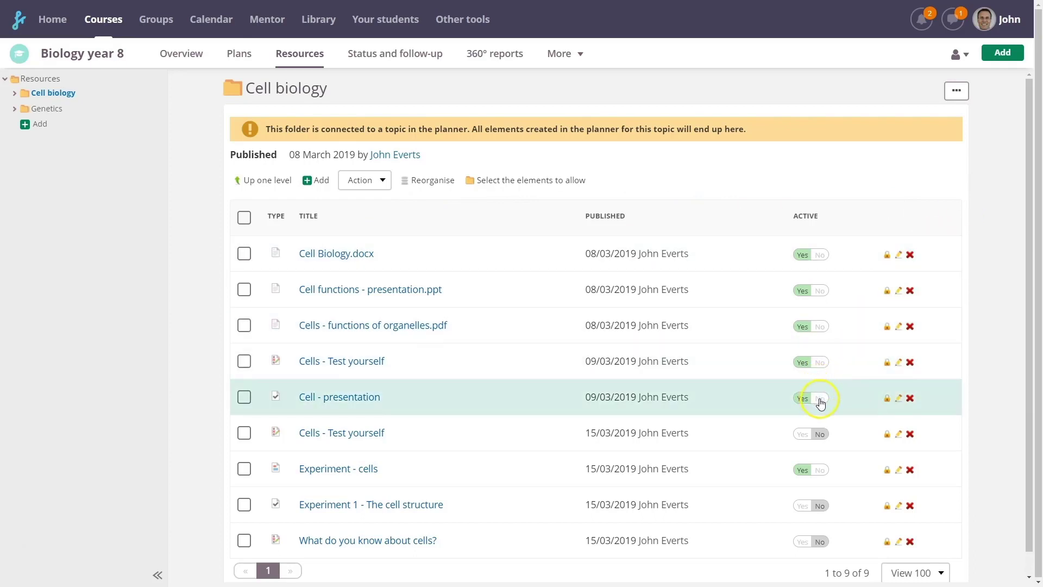
pyautogui.click(820, 398)
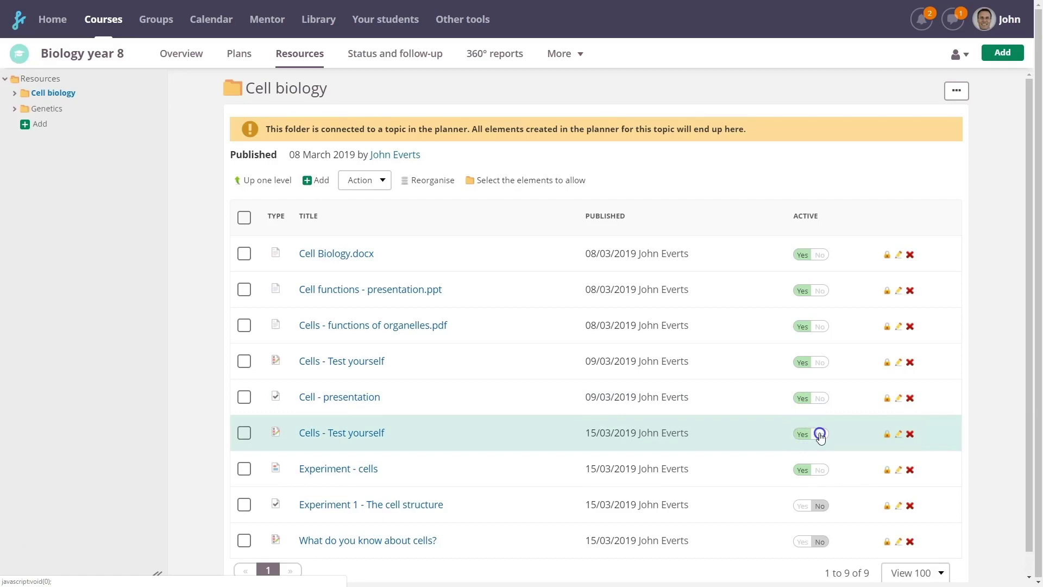
pyautogui.click(820, 434)
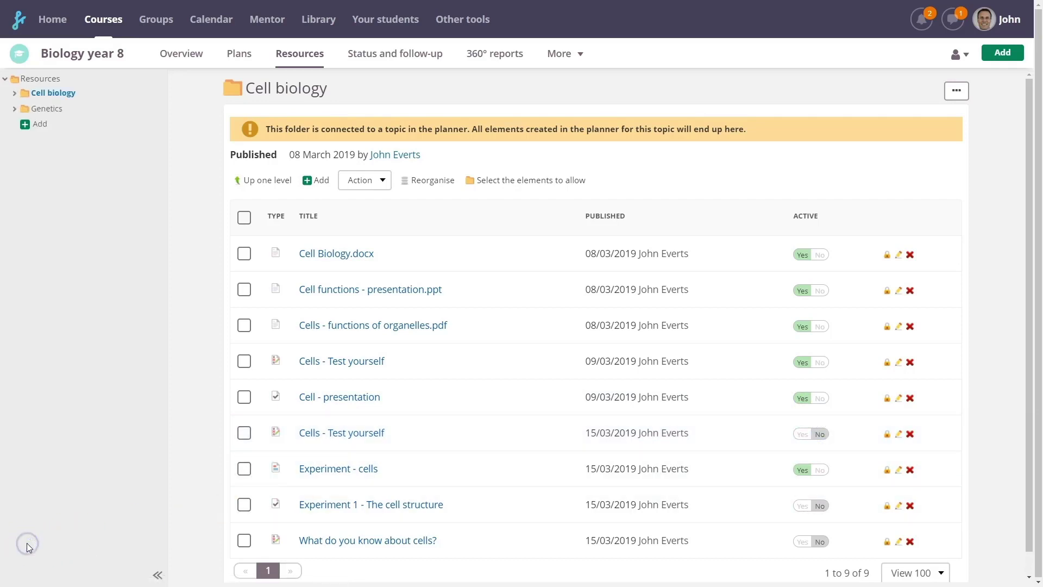
# Look at the Add element types, then open Cell Biology.docx in Word Online.
pyautogui.click(315, 181)
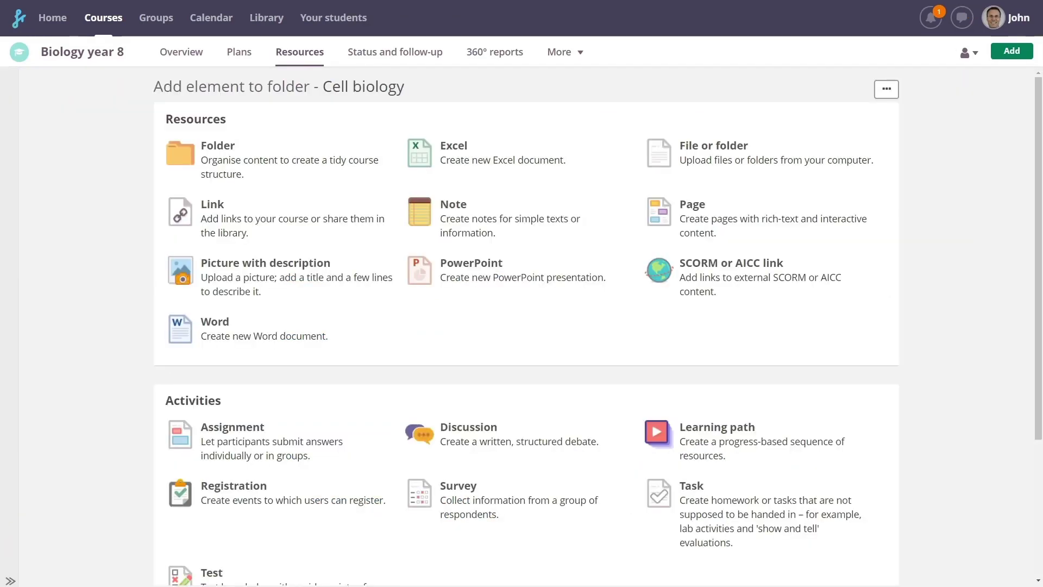
pyautogui.moveTo(478, 135)
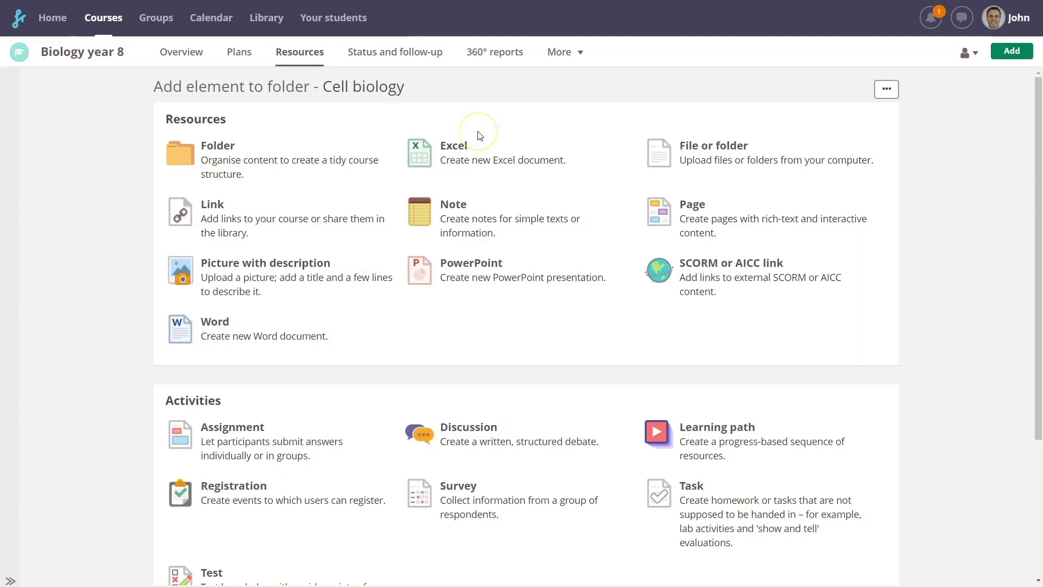
pyautogui.moveTo(391, 311)
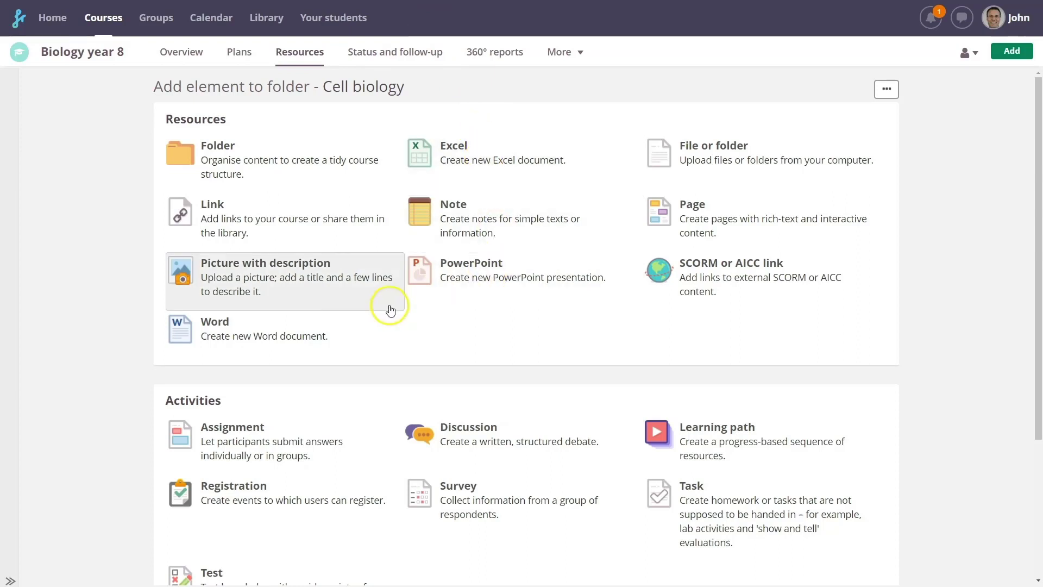
pyautogui.moveTo(432, 288)
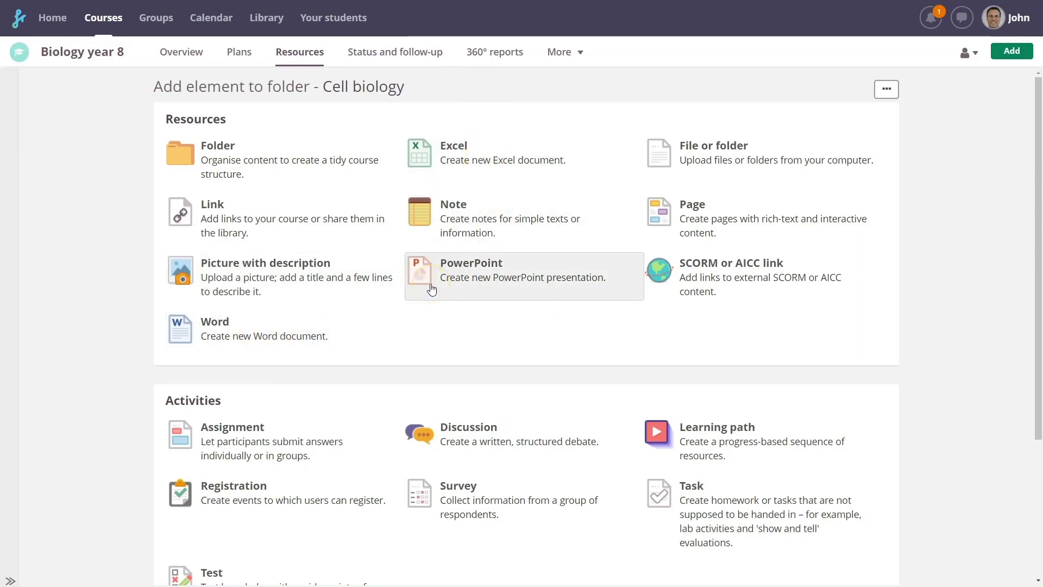
pyautogui.click(215, 328)
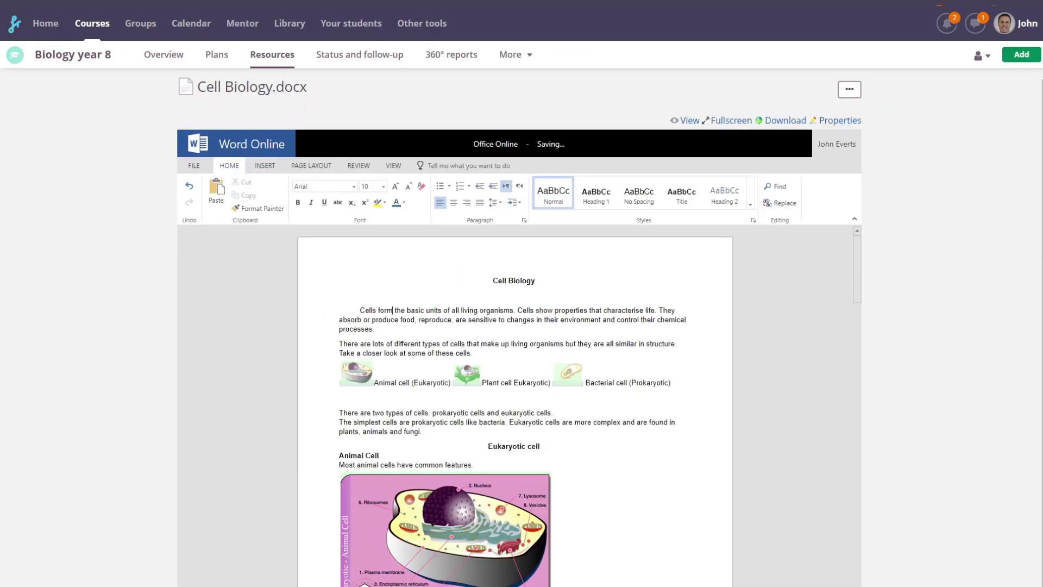